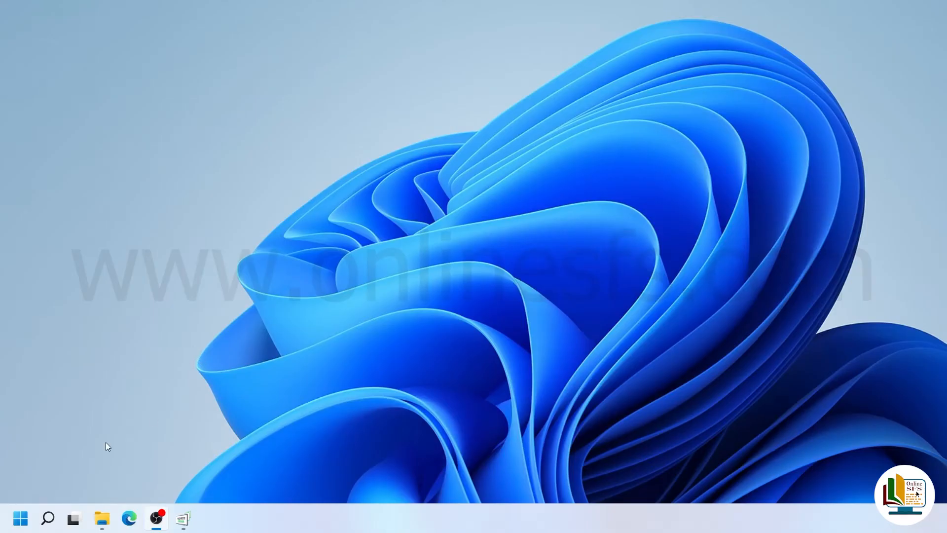
Launch Notepad from the Start menu search to begin a new document
left_click(20, 518)
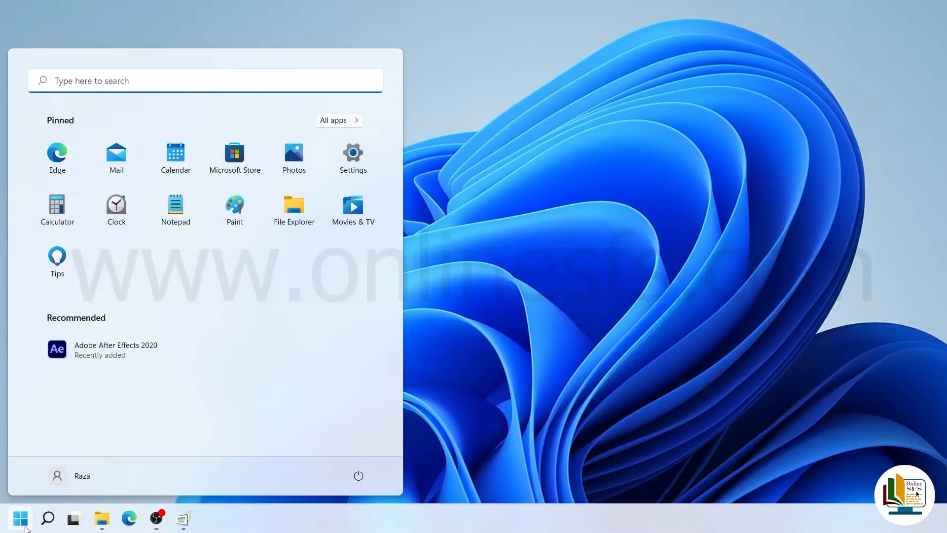
type("no")
type("My Firs")
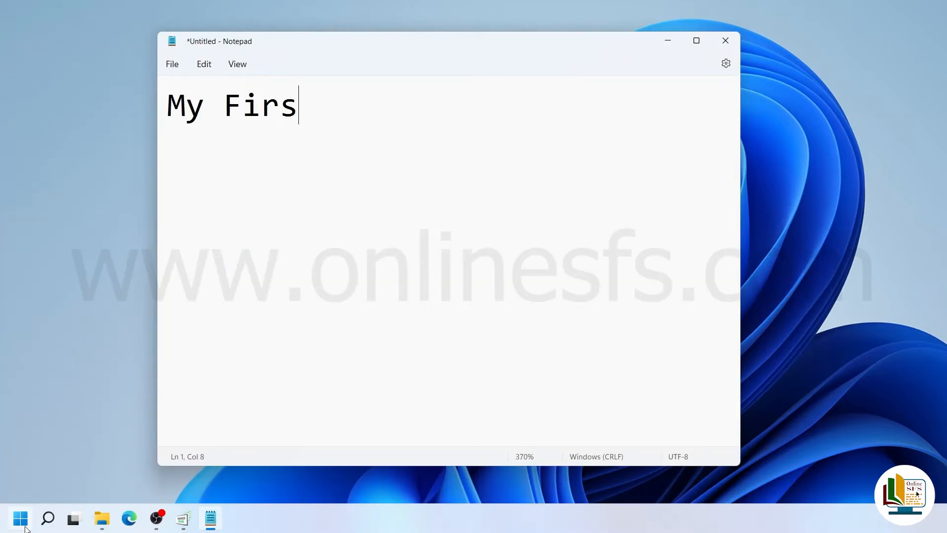
Finish the line 'My First New Document' in the untitled document
type("t New")
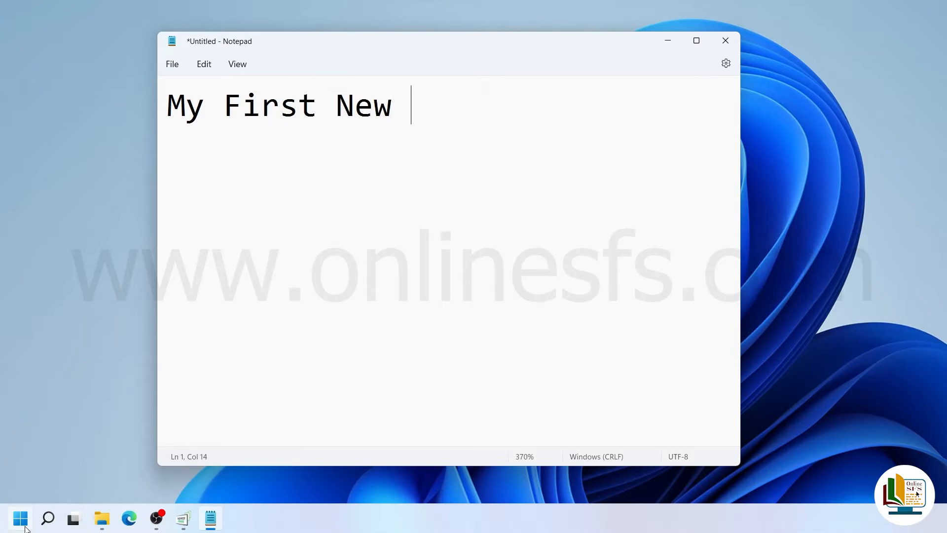
type("Document")
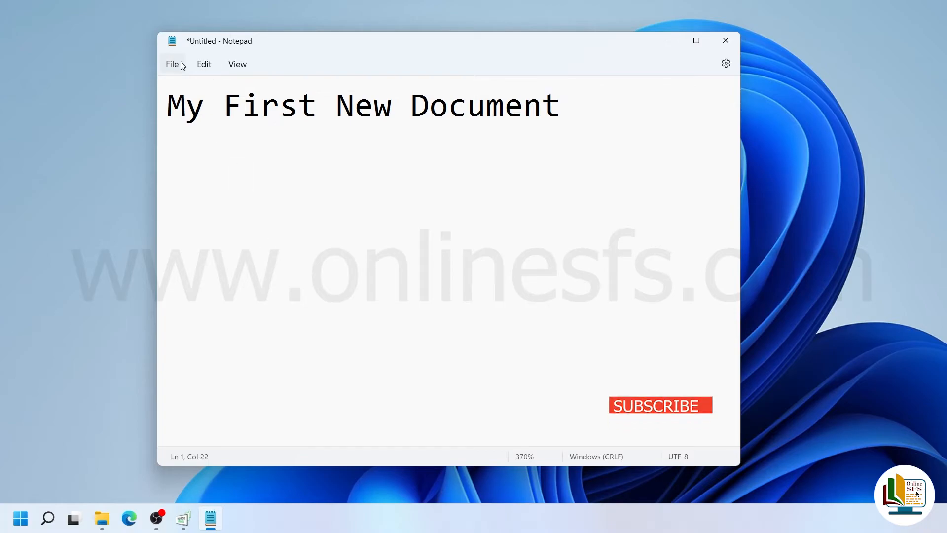
left_click(171, 64)
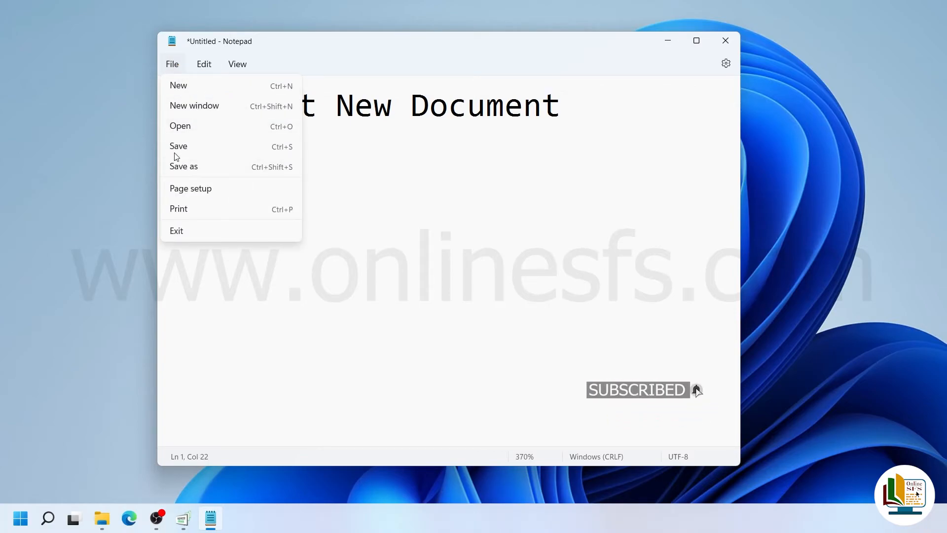
Save the document as practical1.txt in the Documents\practical folder via Save As
left_click(184, 167)
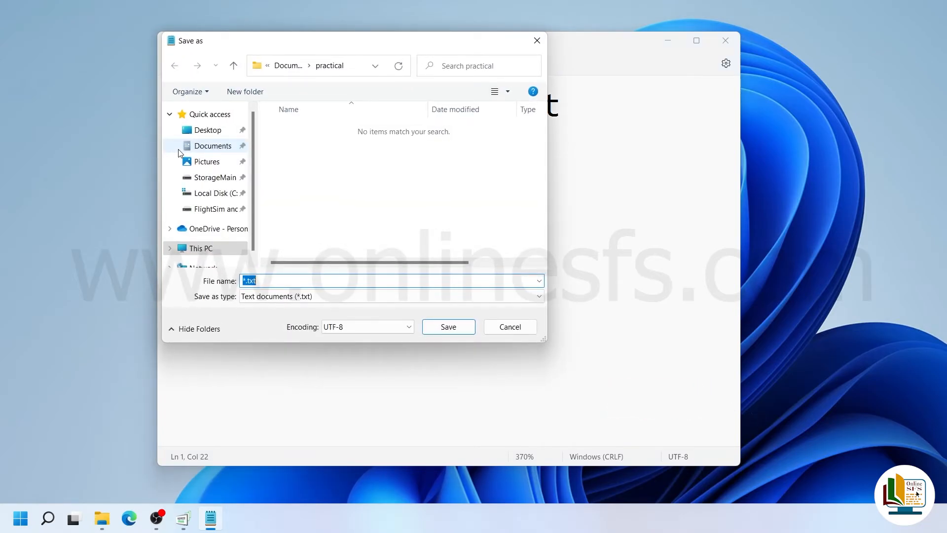
type("practical1")
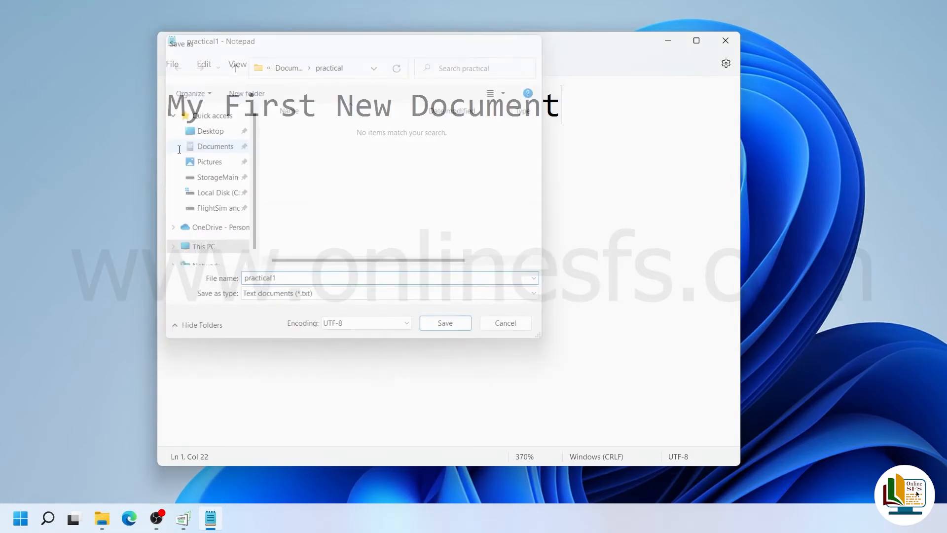
left_click(445, 323)
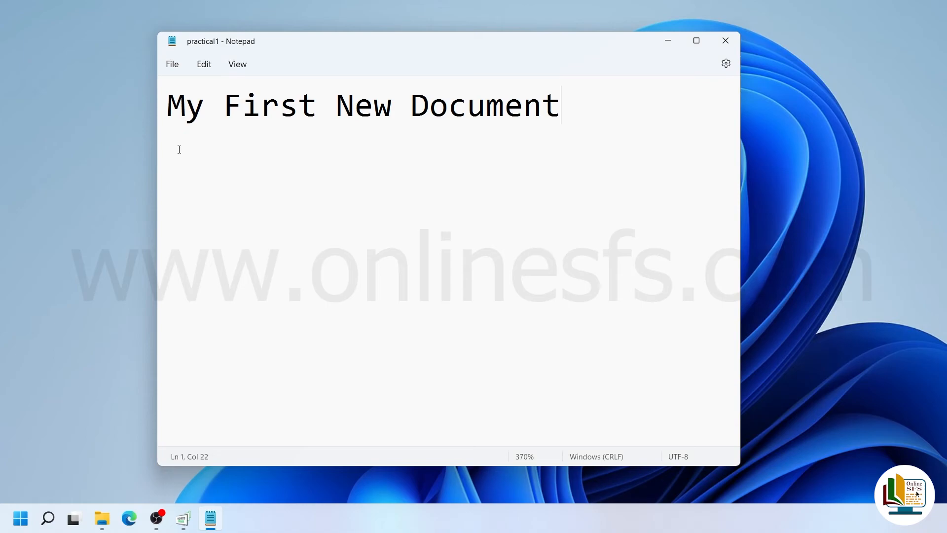